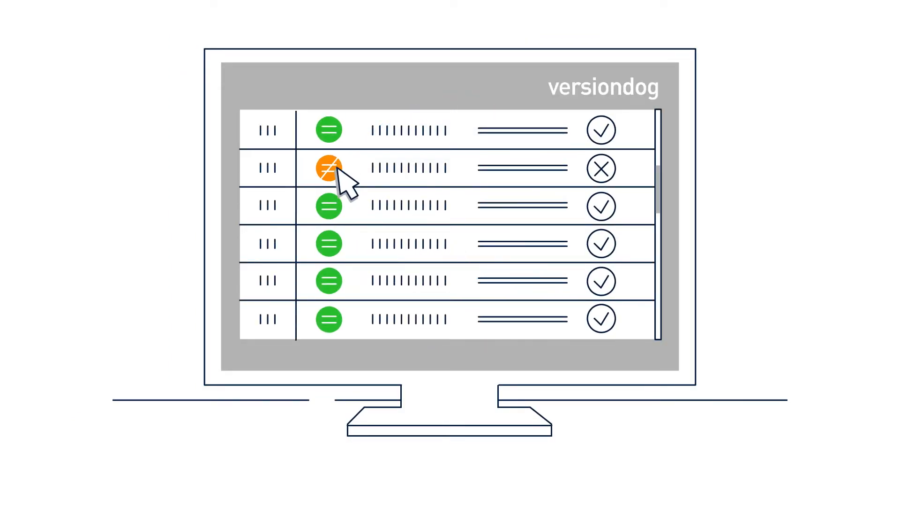
# - Bring up the Check out panel from the orange not-equal status icon on the changed row
pyautogui.click(328, 167)
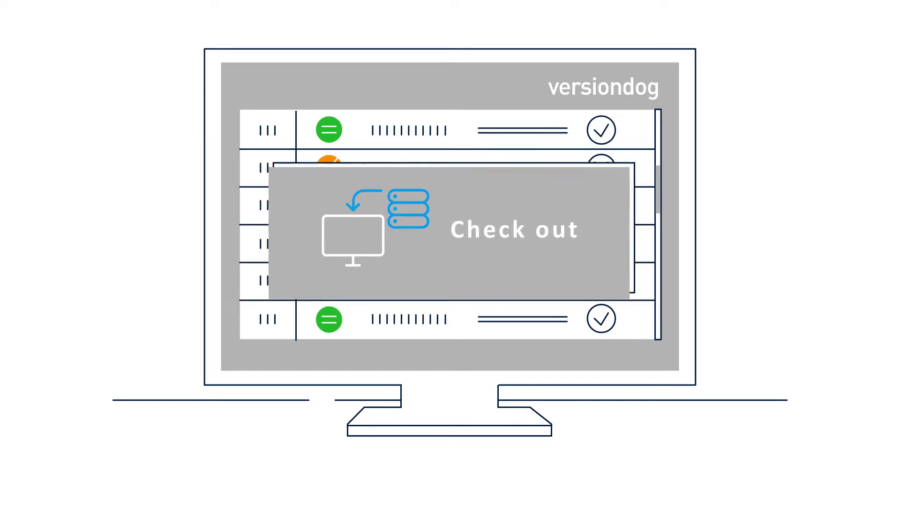